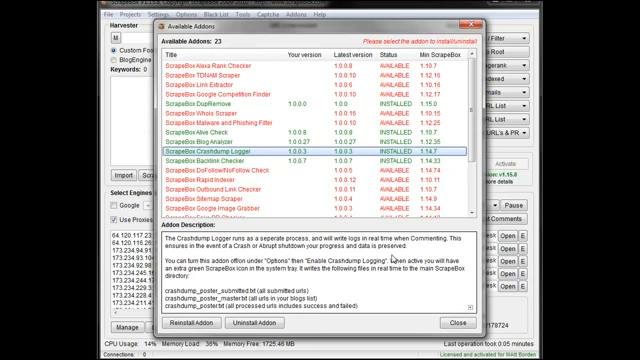
mouse_move(468, 308)
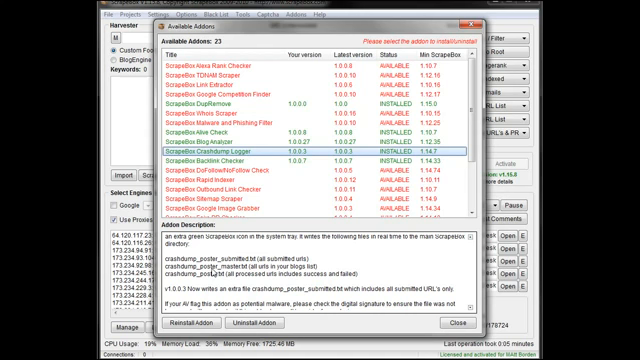
mouse_move(284, 272)
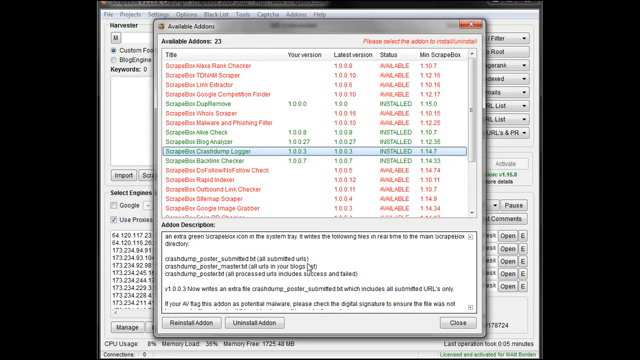
mouse_move(324, 280)
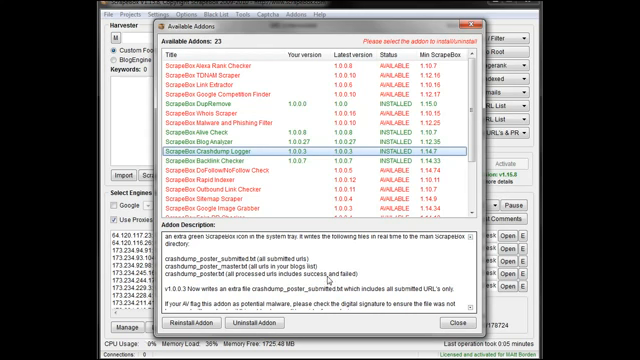
mouse_move(366, 272)
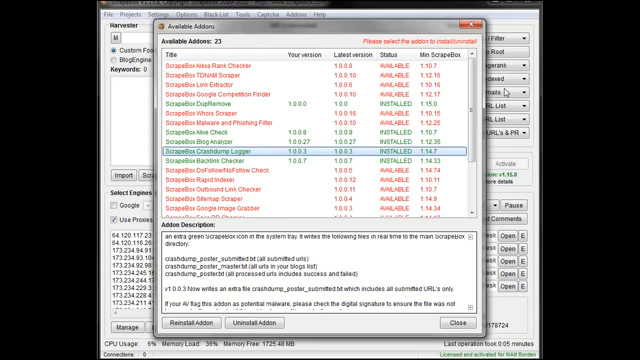
mouse_move(504, 90)
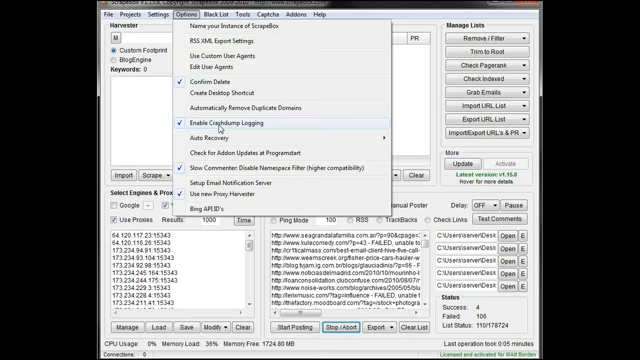
Step: Enable Crashdump Logging from the Settings menu
left_click(236, 124)
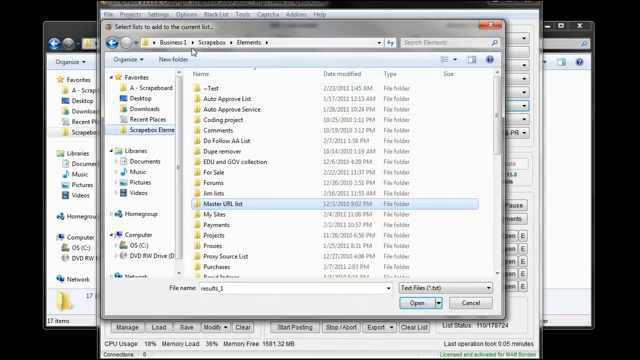
Step: Navigate up into the ScrapeBox program folder and select a crashdump_poster log file
left_click(196, 44)
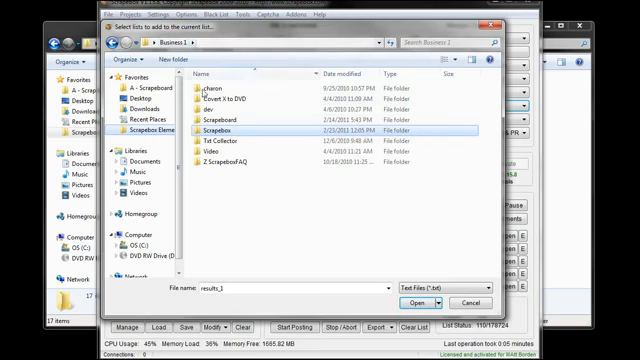
double_click(230, 128)
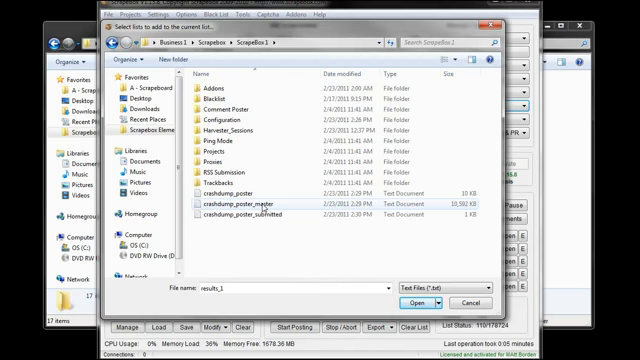
left_click(244, 200)
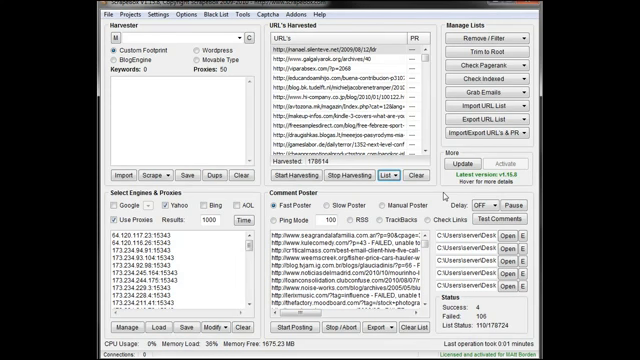
mouse_move(440, 196)
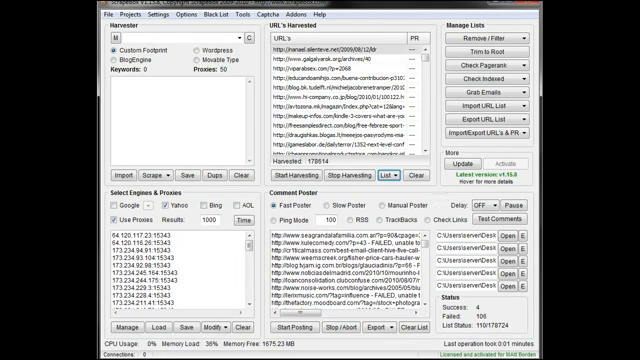